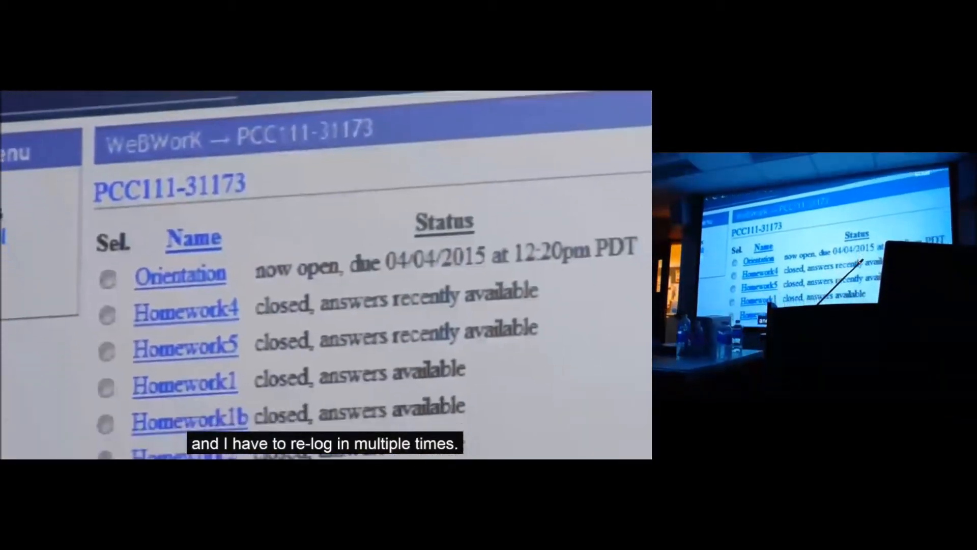
pyautogui.scroll(-3)
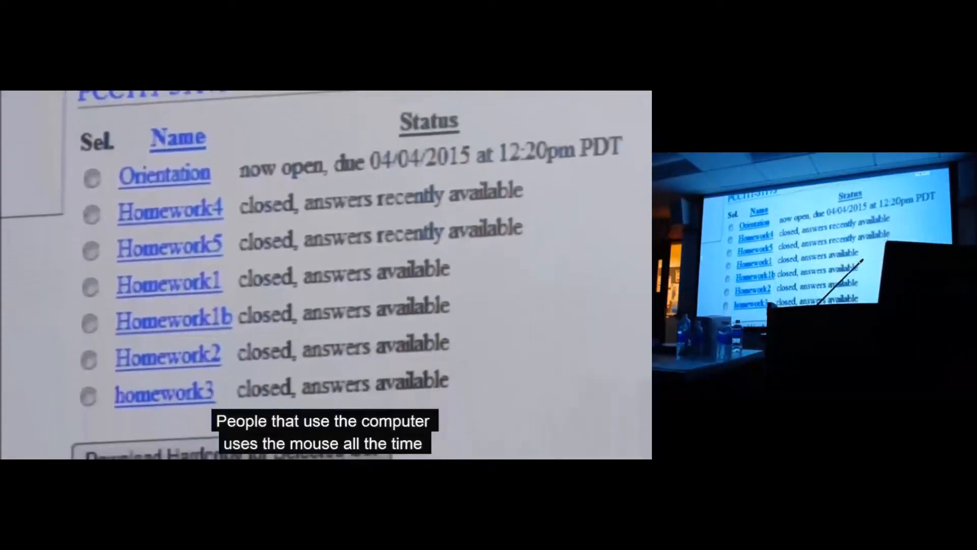